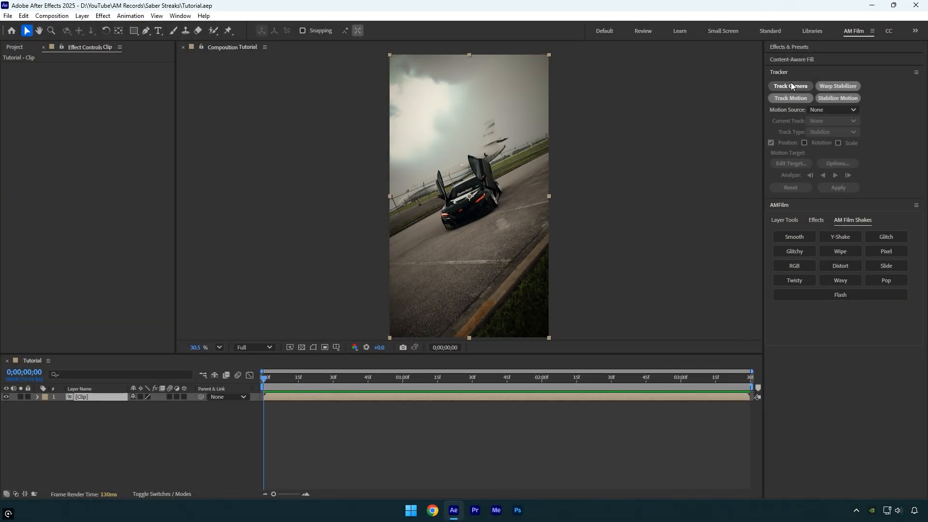
# Camera-track the car clip and create a Track Null and 3D Tracker Camera from the track points.
pyautogui.click(789, 86)
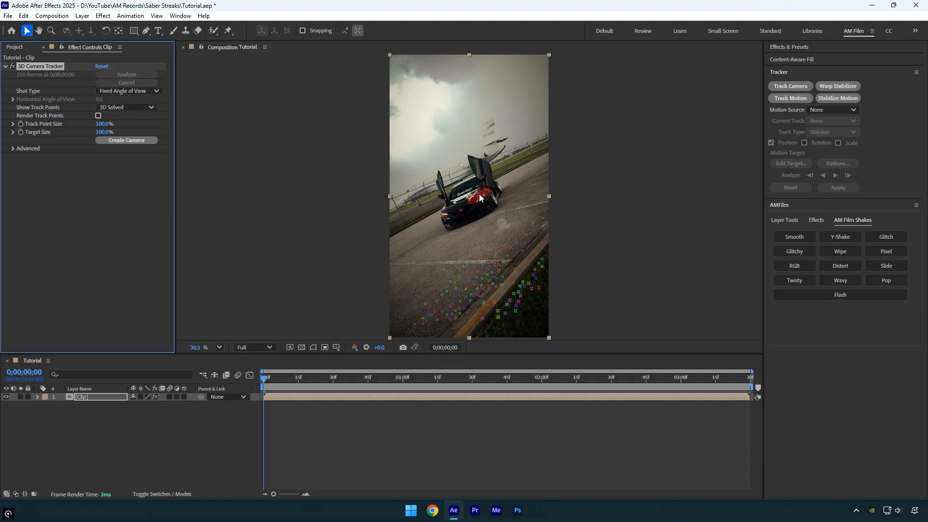
pyautogui.rightClick(480, 198)
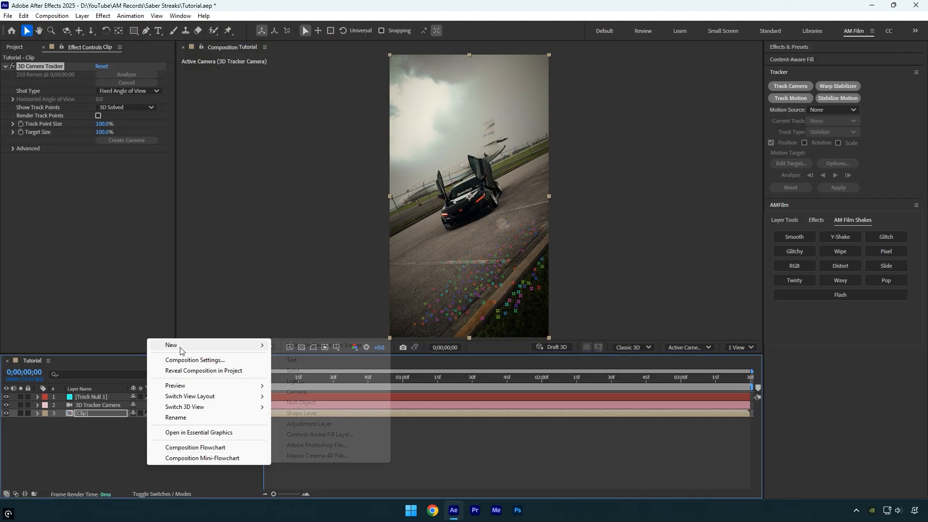
# Create a 2000×2000 pixel solid named Saber.
pyautogui.click(294, 370)
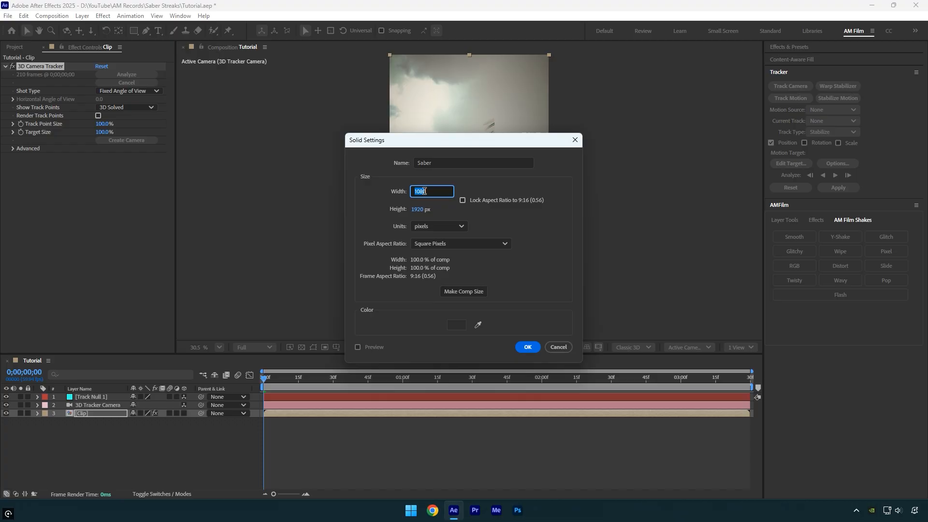
pyautogui.write('2000')
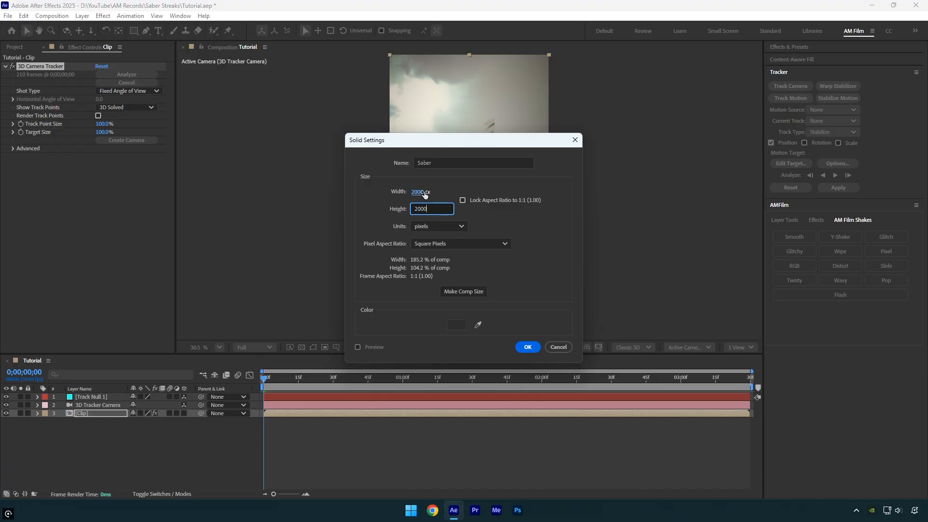
pyautogui.click(527, 347)
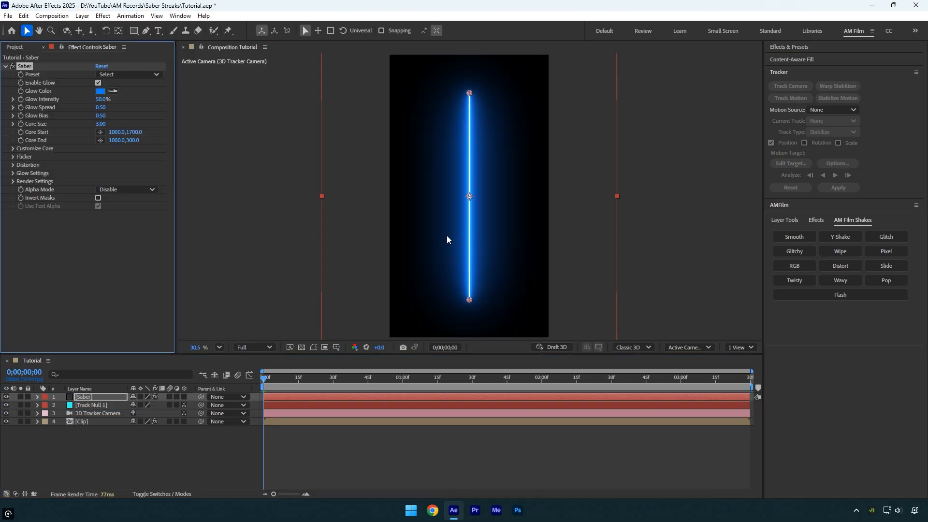
pyautogui.moveTo(374, 231)
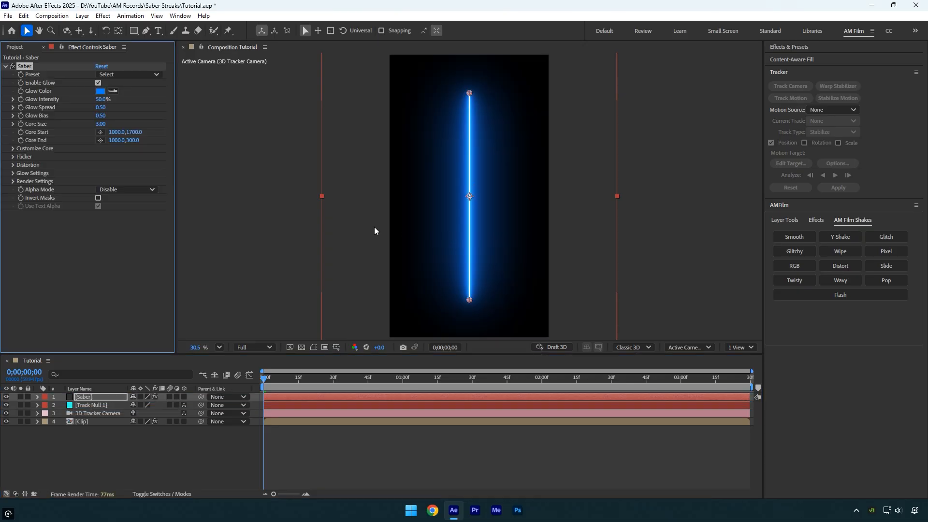
# Set the Saber Composite Settings to Transparent and the Core Type to Layer Masks.
pyautogui.click(34, 181)
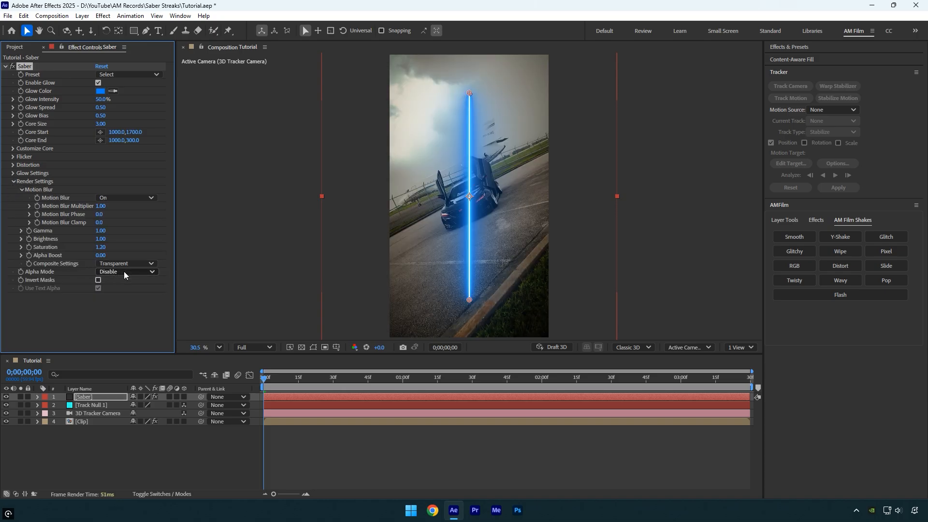
pyautogui.click(126, 156)
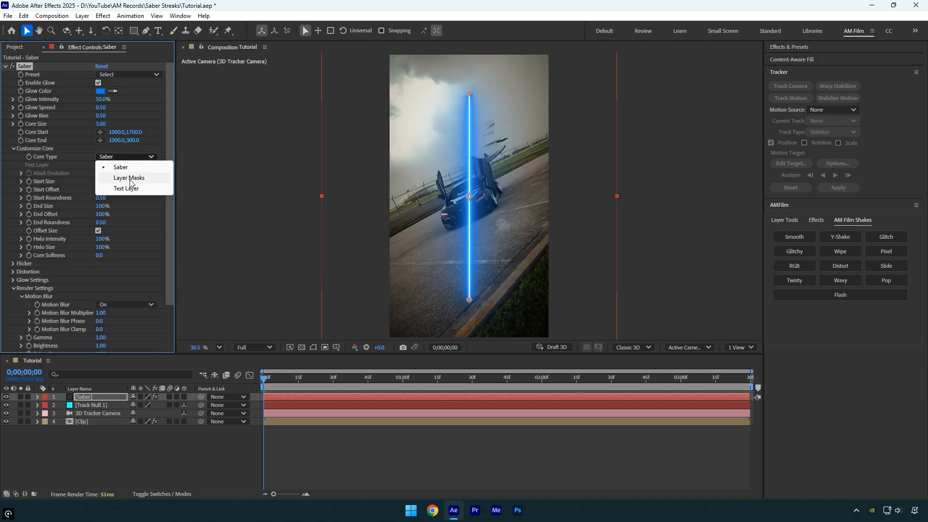
pyautogui.click(128, 179)
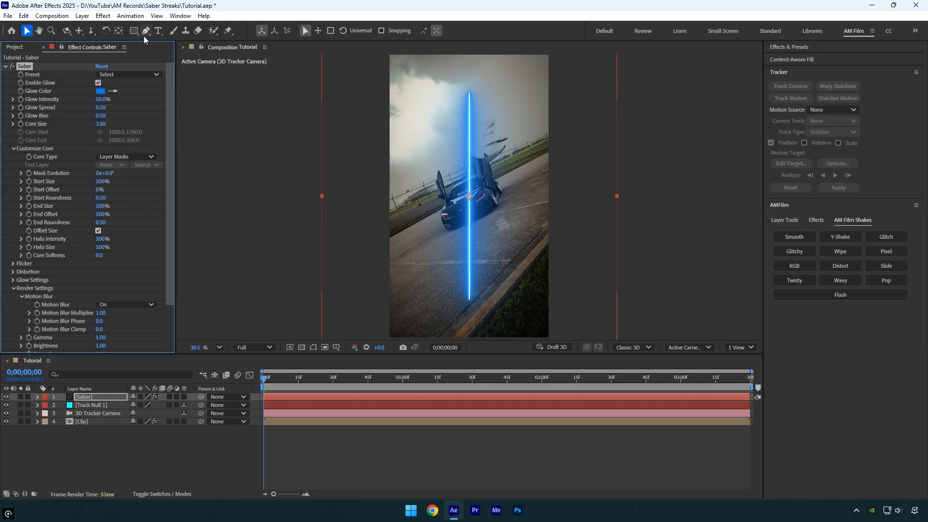
# Draw a curved mask on the Saber layer and parent it to Track Null 1.
pyautogui.click(145, 30)
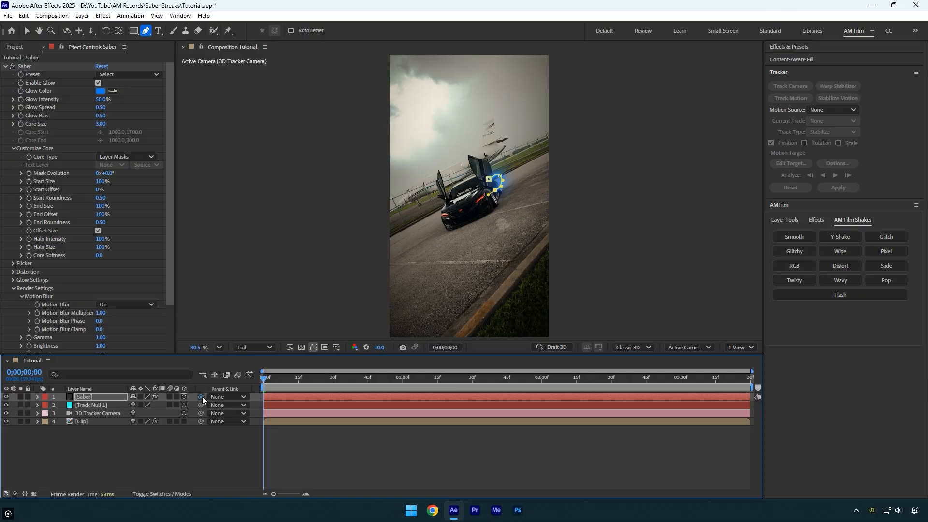
pyautogui.click(229, 397)
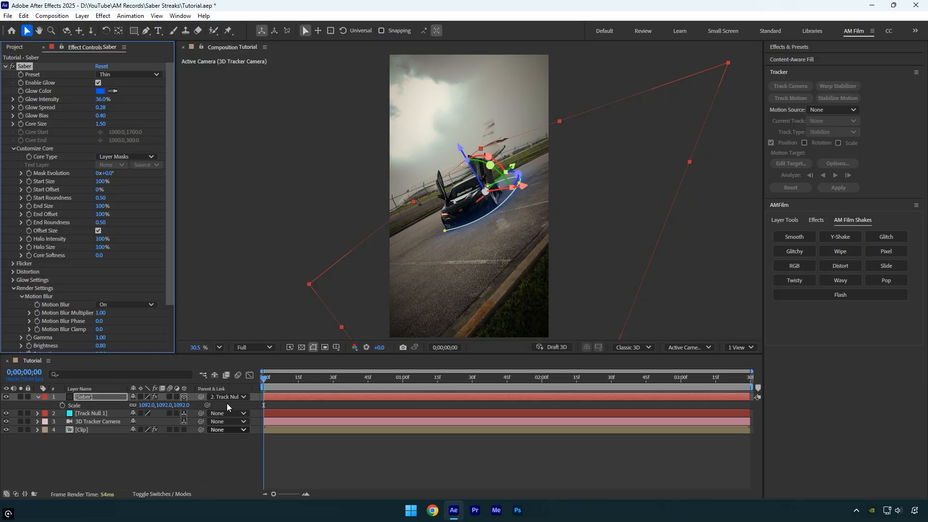
# Change the streak's glow colour to orange FF9C00 and hide the mask path outlines.
pyautogui.click(101, 90)
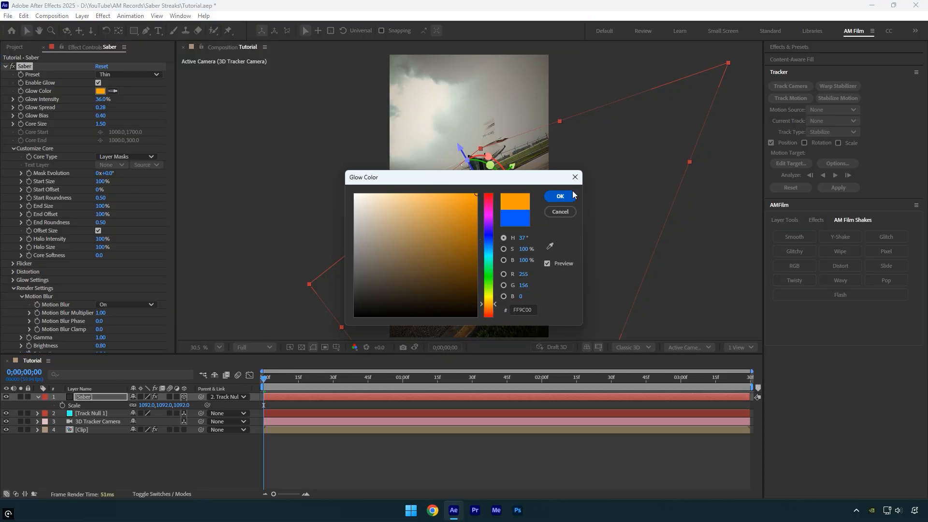
pyautogui.click(559, 196)
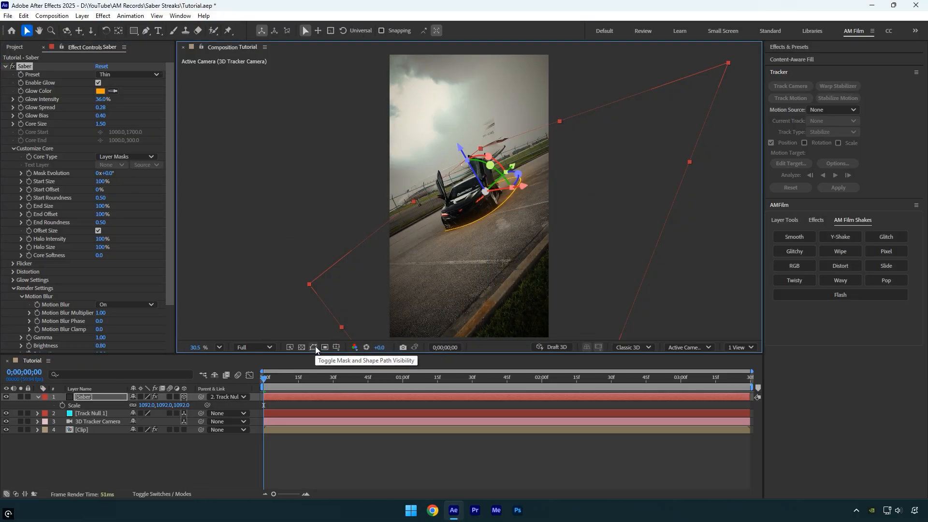
pyautogui.click(314, 348)
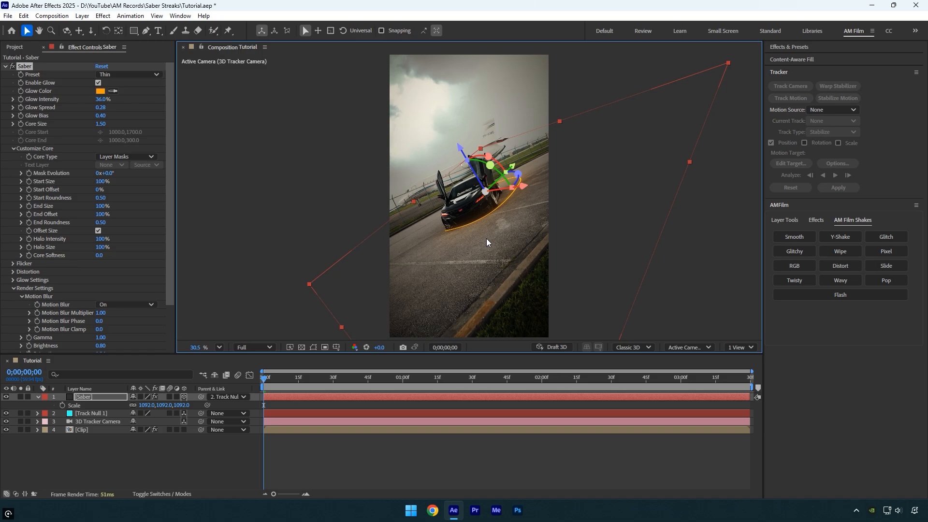
pyautogui.moveTo(228, 299)
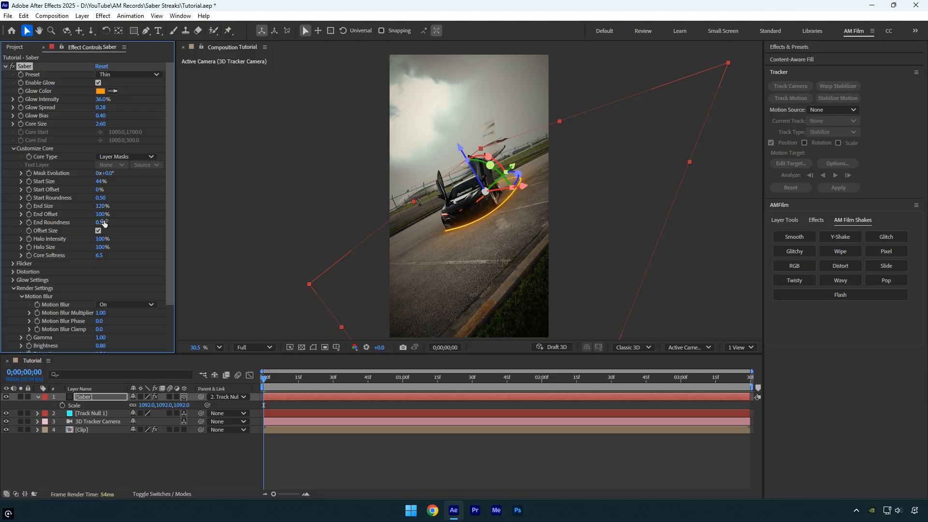
# Round off the streak's end and jump to a later frame to view the arc.
pyautogui.moveTo(102, 222); pyautogui.dragTo(111, 222)
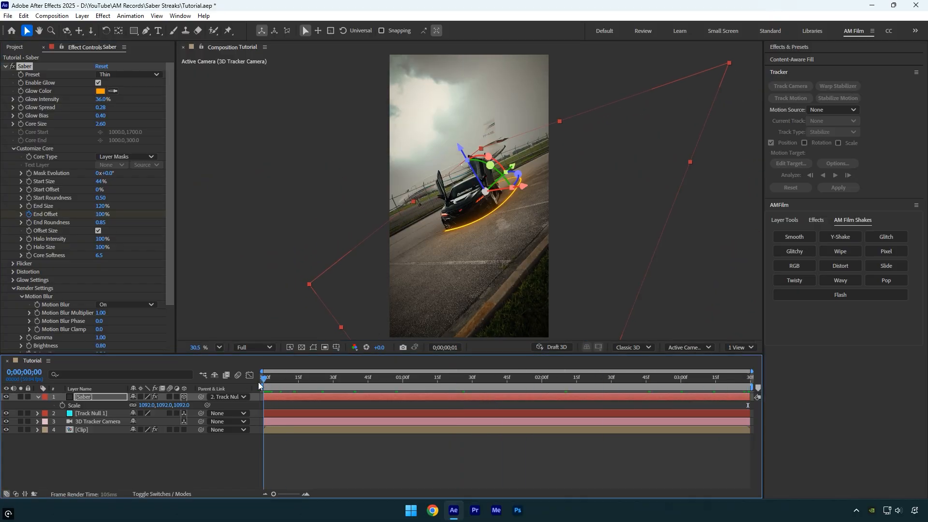
pyautogui.click(104, 214)
pyautogui.write('0')
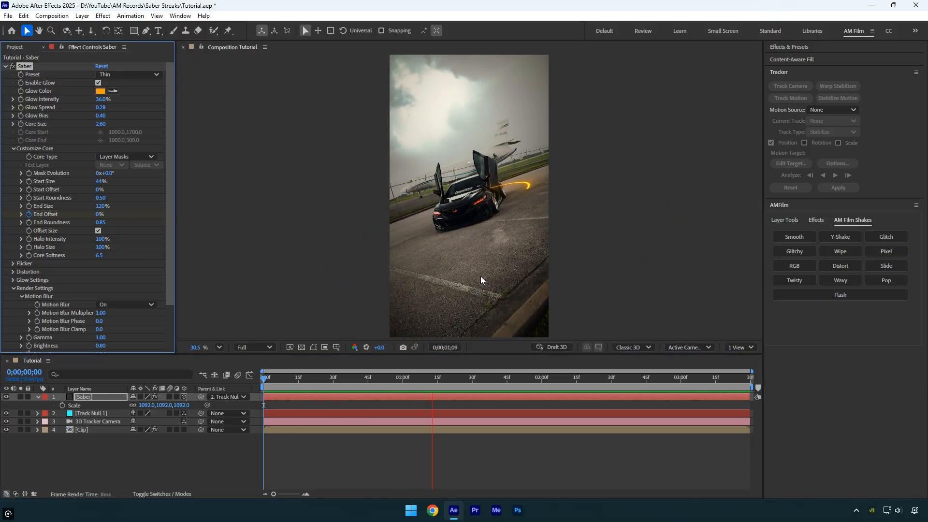
pyautogui.click(652, 377)
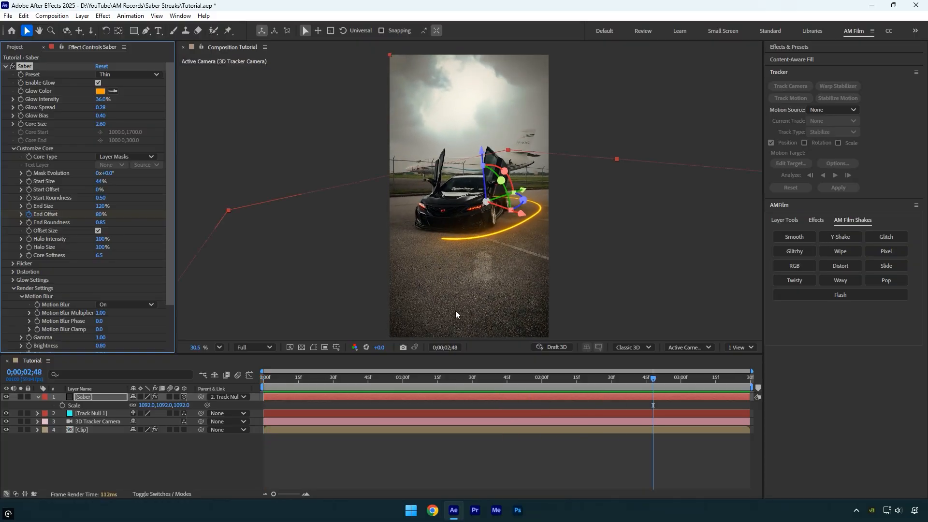
pyautogui.moveTo(511, 277)
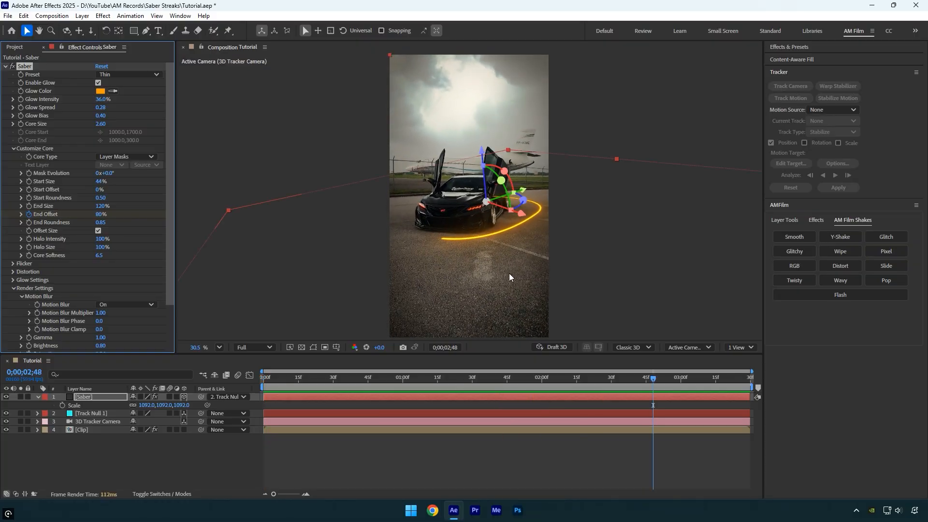
pyautogui.moveTo(474, 185)
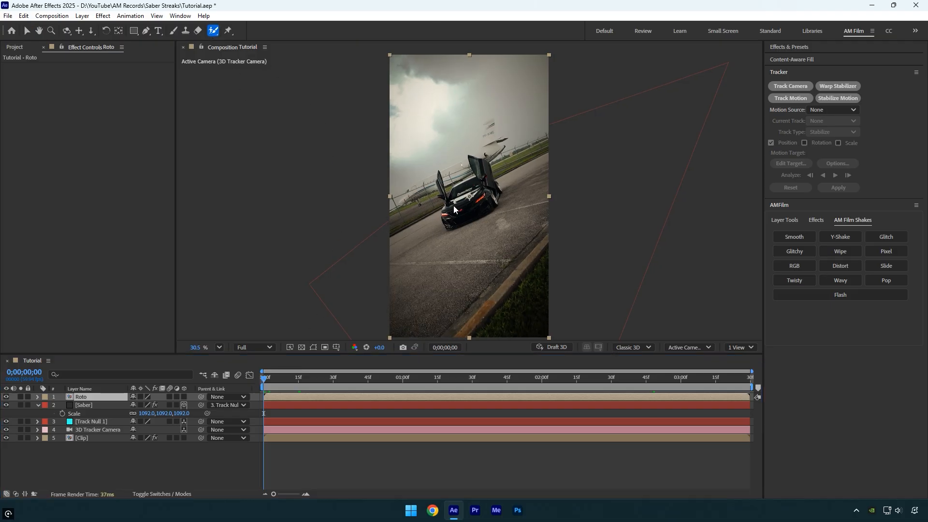
# Roto-brush the car on the Roto layer and refine the matte: feather 9, shift edge -12%, chatter 100%.
pyautogui.doubleClick(82, 396)
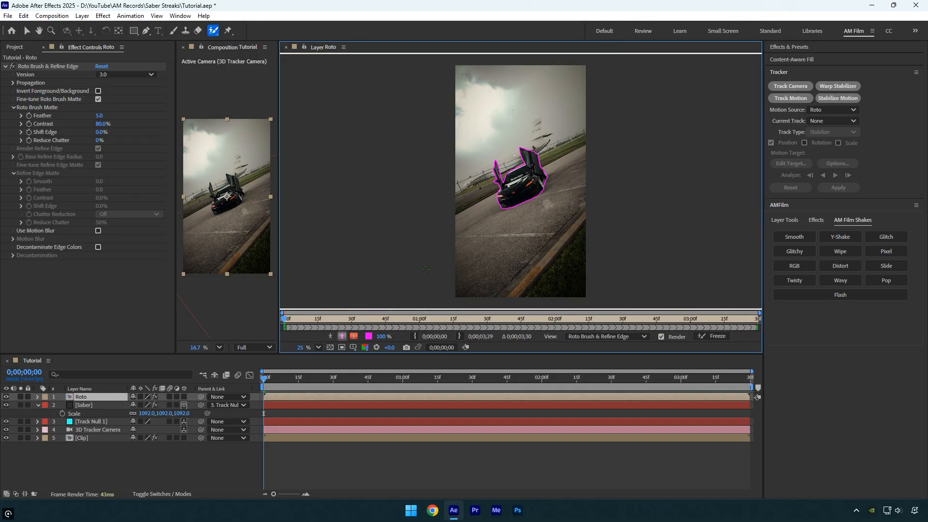
pyautogui.click(717, 335)
pyautogui.write('9')
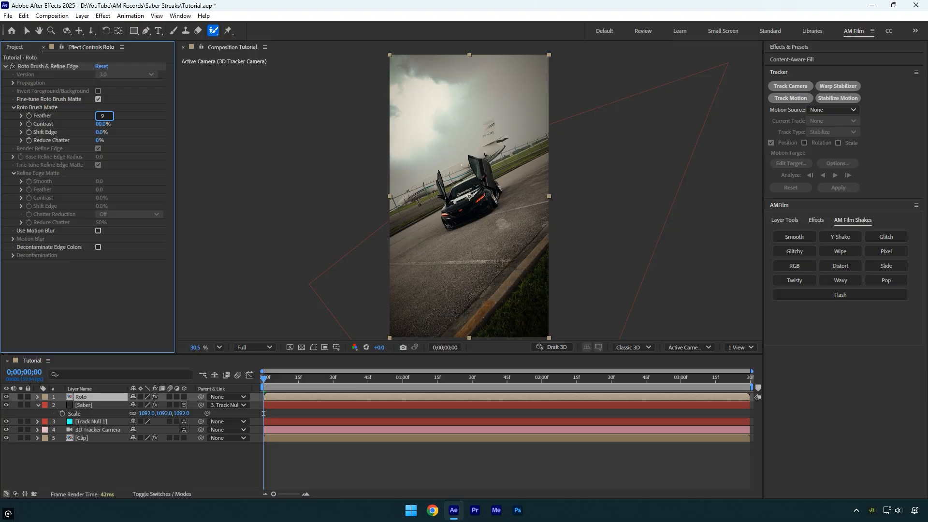
pyautogui.click(103, 132)
pyautogui.write('-12')
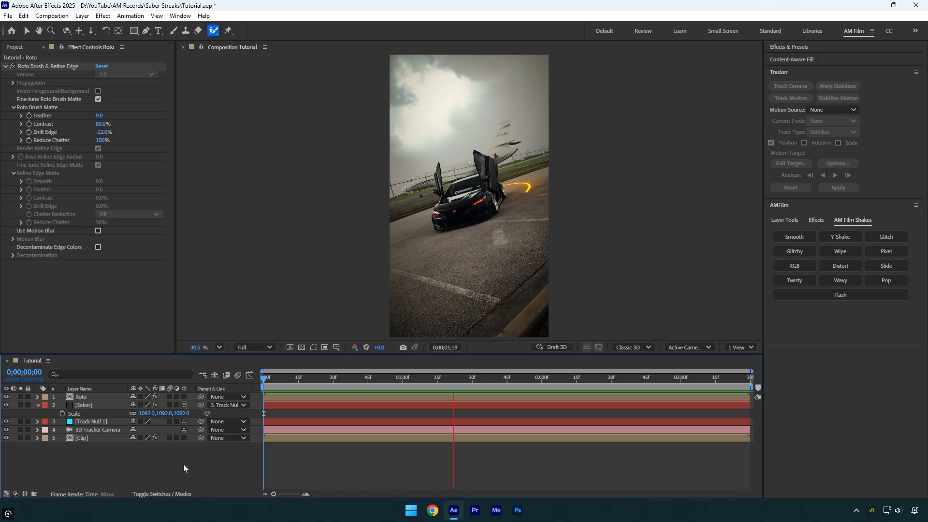
# Select the Saber streak layer so it can be duplicated.
pyautogui.click(724, 377)
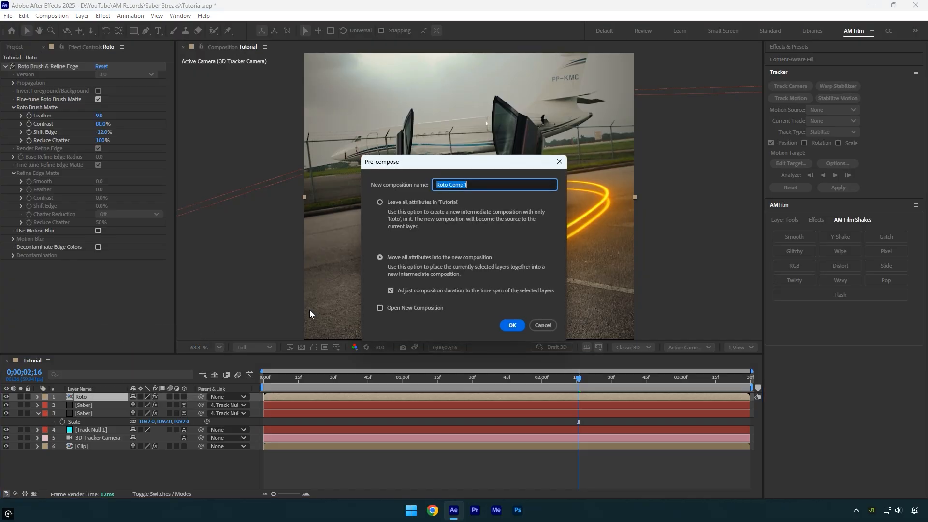
# Precompose the Roto layer into a composition named Mask.
pyautogui.write('Mask')
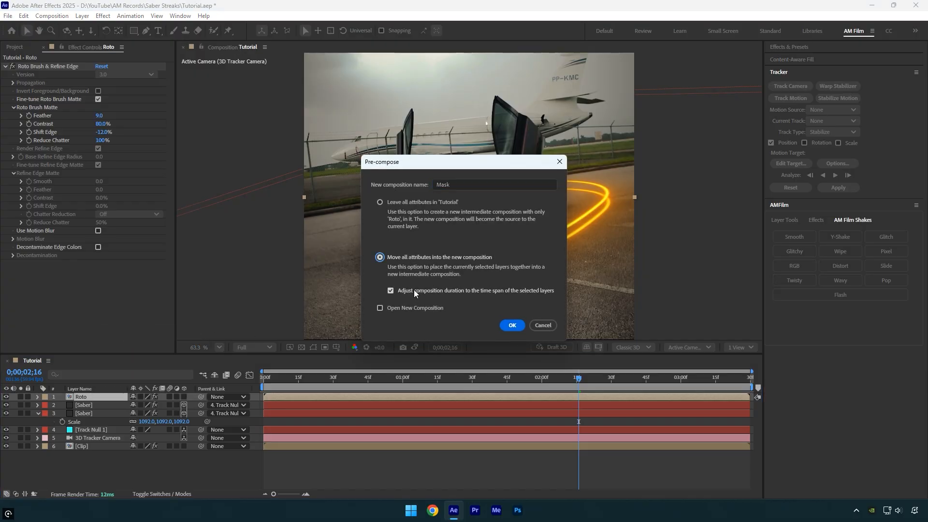
pyautogui.click(511, 324)
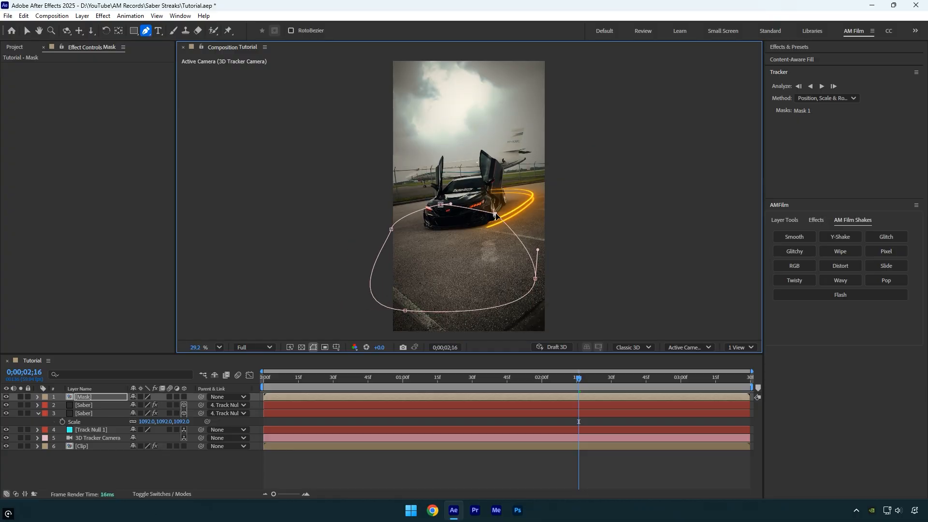
# Close the Mask layer's mask, keyframe its path at a later frame, and play back to check.
pyautogui.click(37, 396)
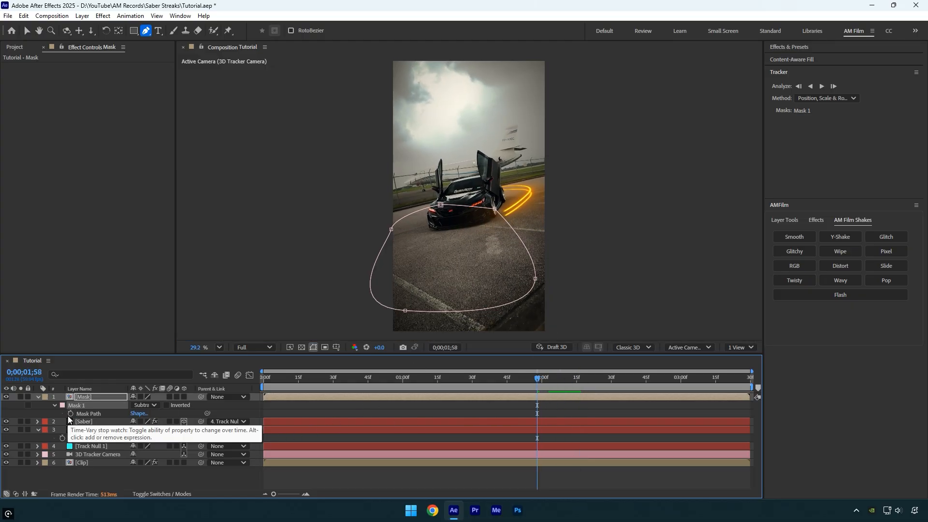
pyautogui.click(69, 414)
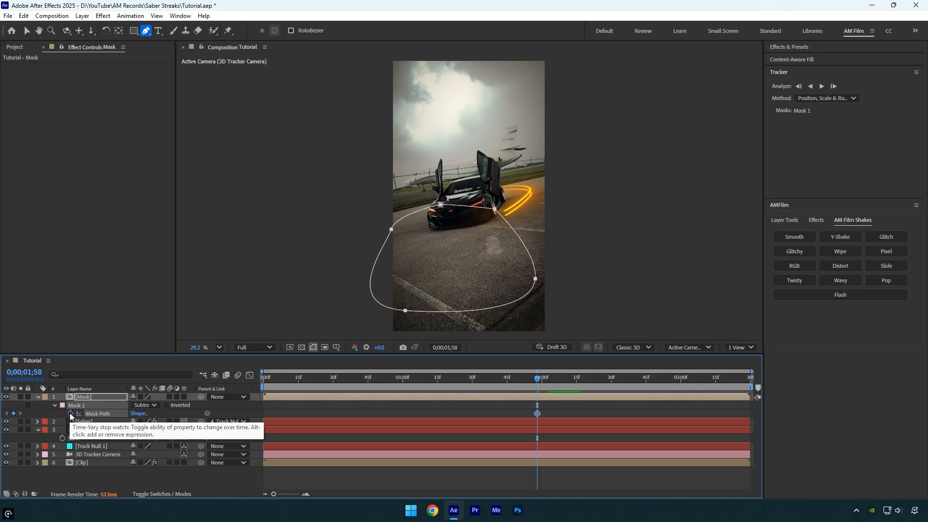
pyautogui.click(749, 377)
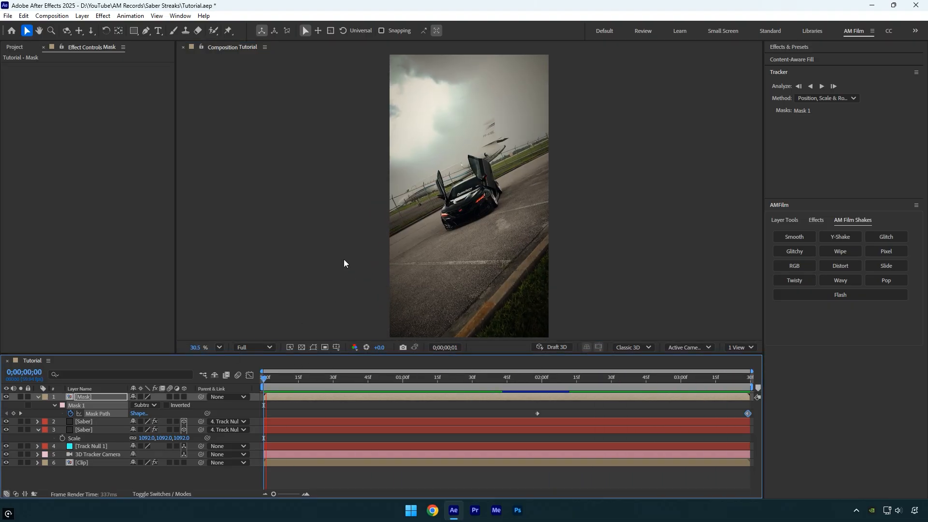
pyautogui.click(550, 378)
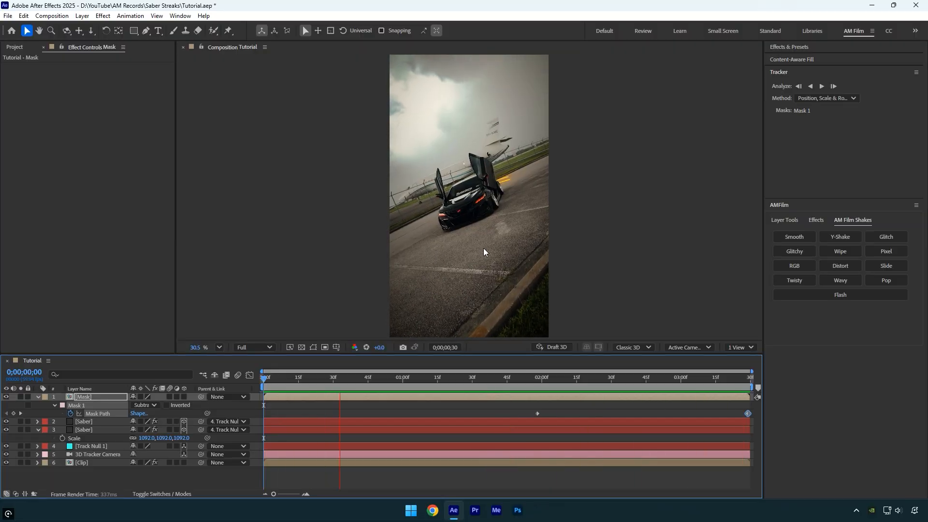
# Scrub to mid-clip and switch the duplicate Saber streak's glow colour to blue (007EFF).
pyautogui.moveTo(262, 378); pyautogui.dragTo(511, 377)
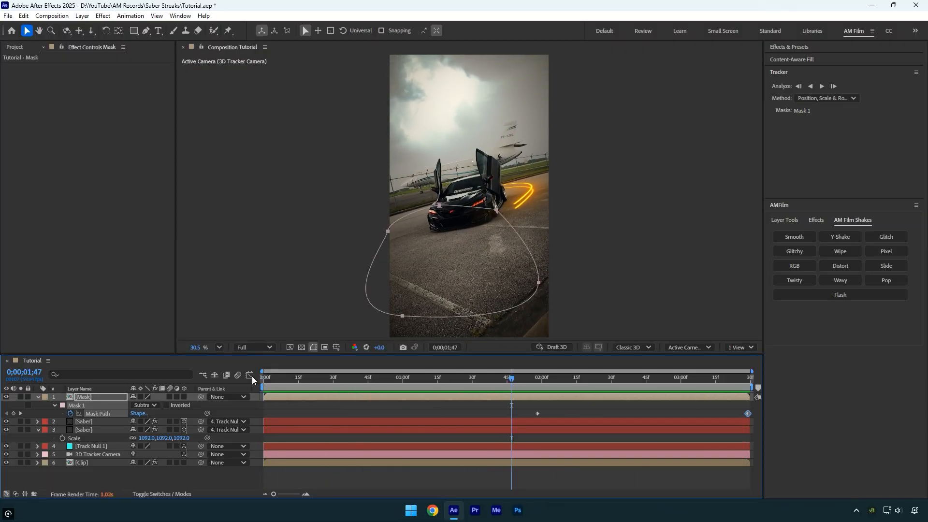
pyautogui.click(84, 421)
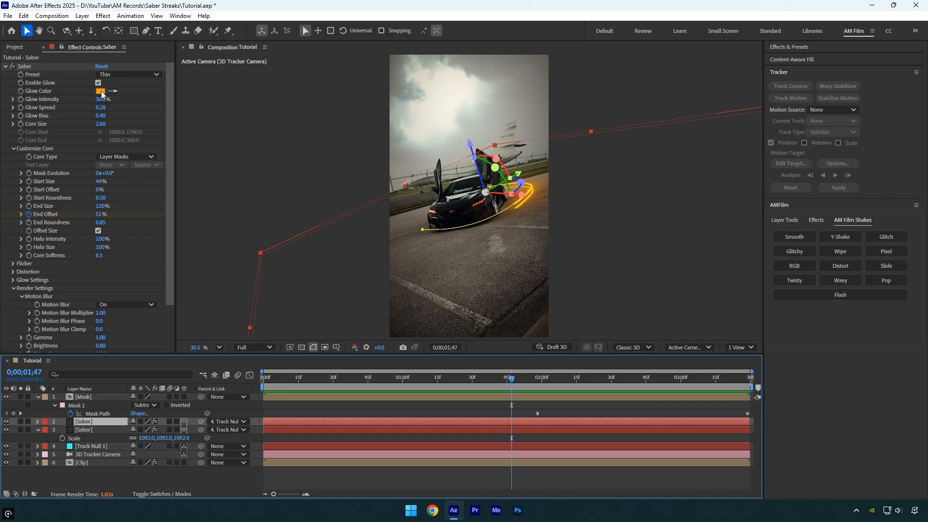
pyautogui.click(100, 91)
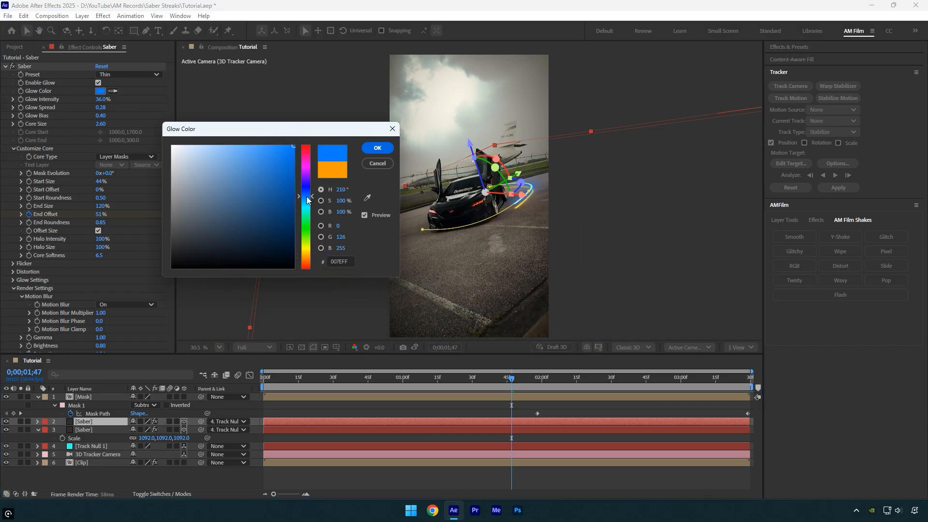